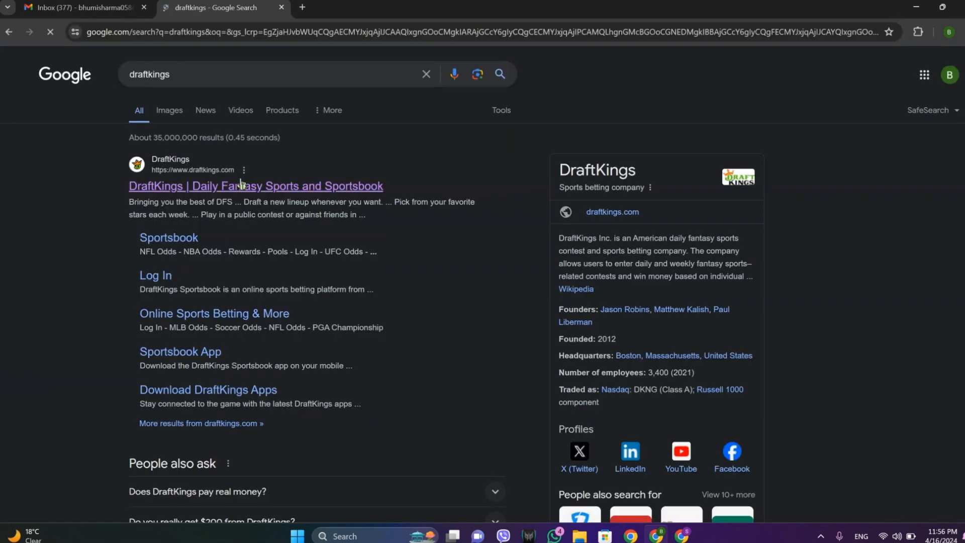
# Step: Go to the official DraftKings site via the top 'DraftKings | Daily Fantasy Sports and Sportsbook' result
pyautogui.click(256, 185)
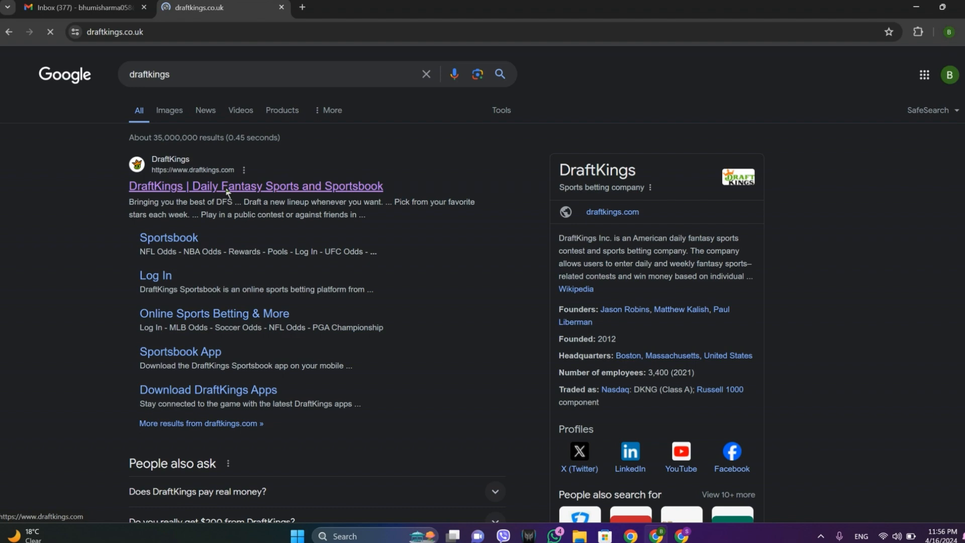
pyautogui.click(255, 186)
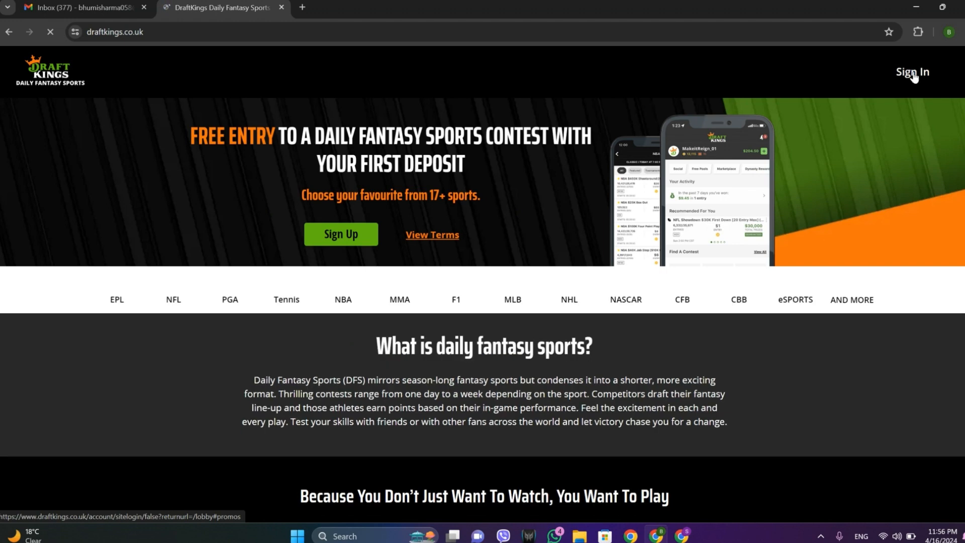
# Step: Use Sign In at the top right to reach the Sportsbook log-in page
pyautogui.click(912, 71)
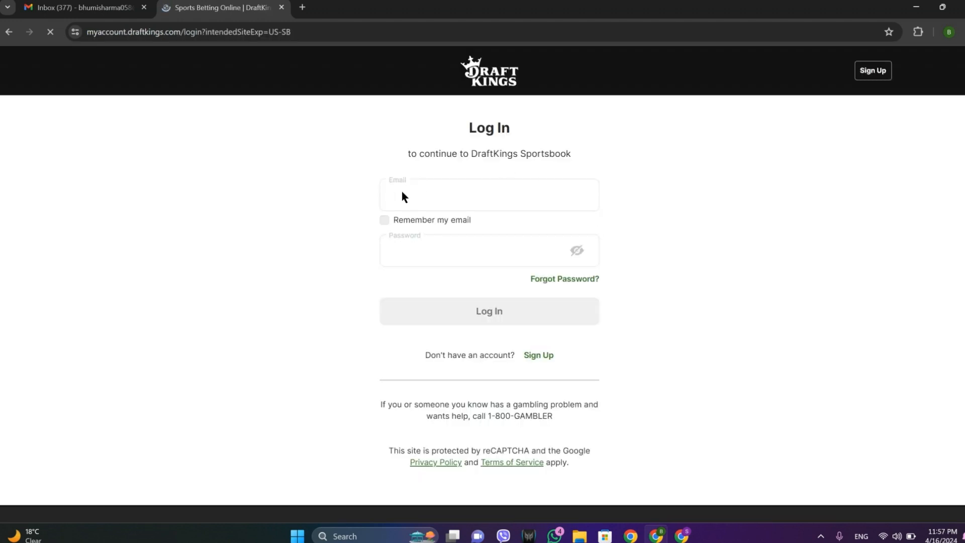
pyautogui.moveTo(428, 248)
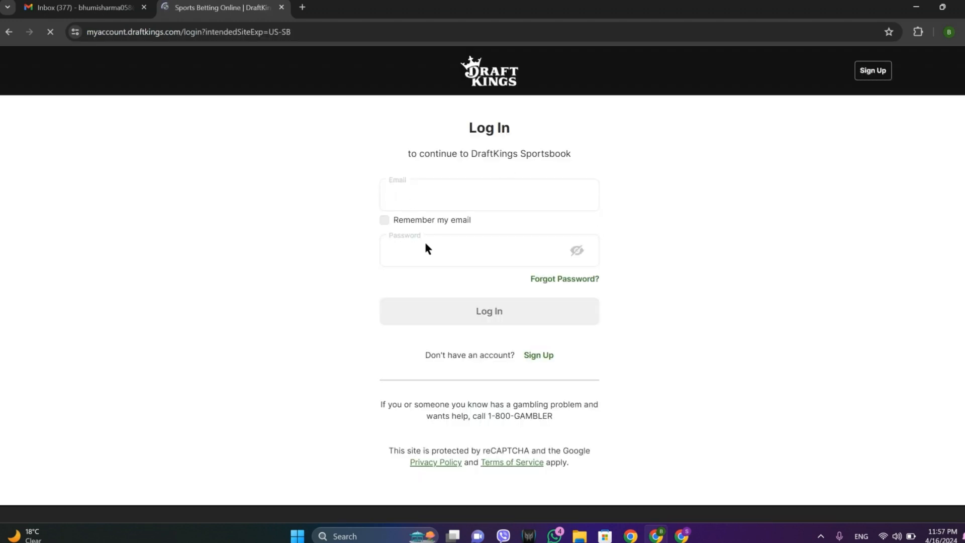
pyautogui.moveTo(575, 282)
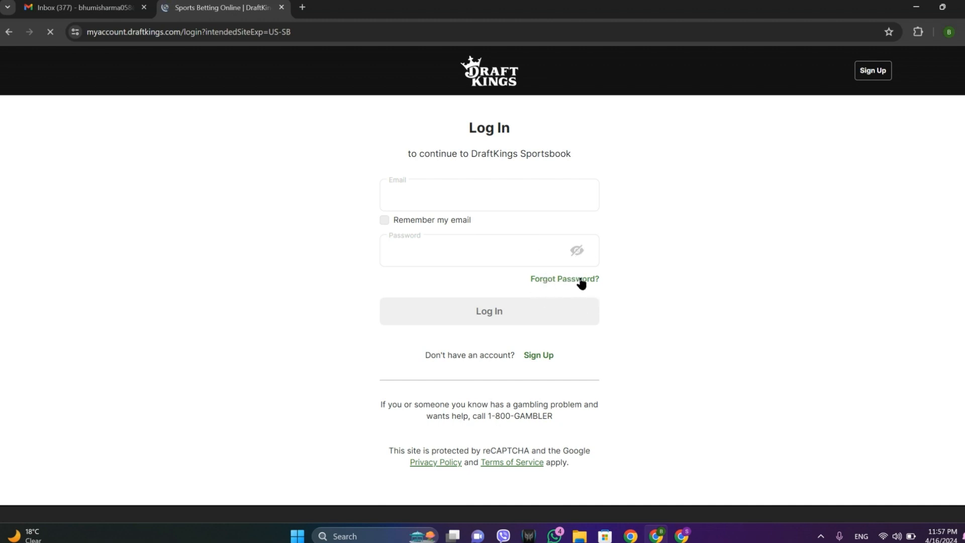
pyautogui.moveTo(416, 230)
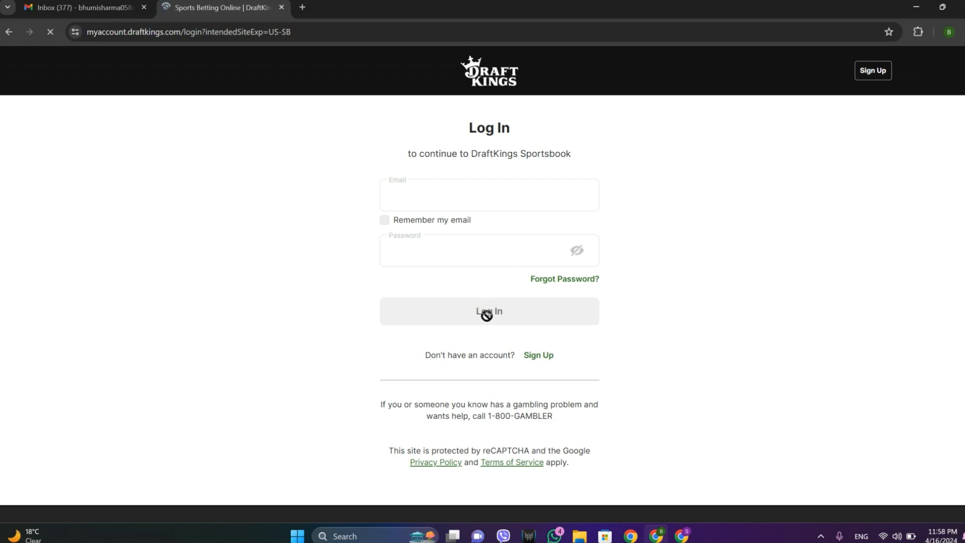
pyautogui.moveTo(79, 281)
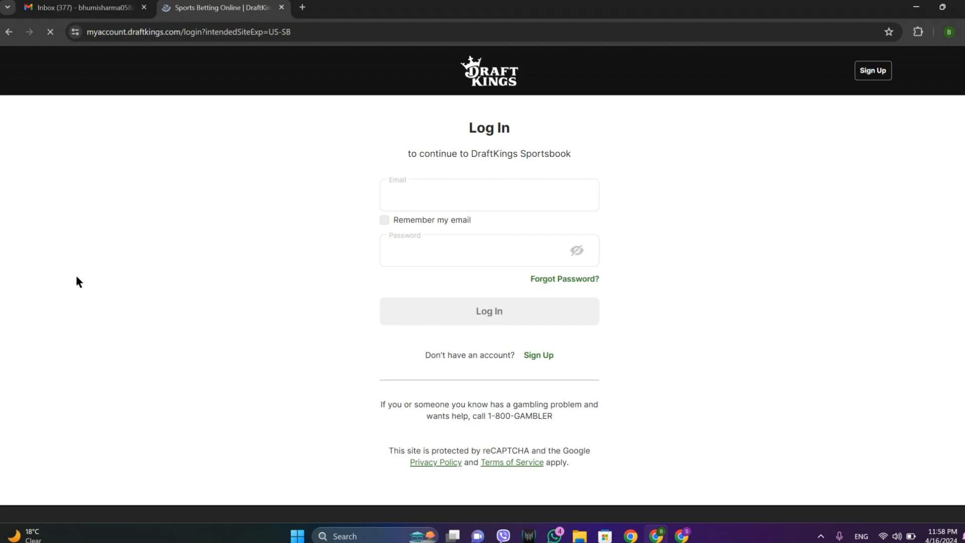